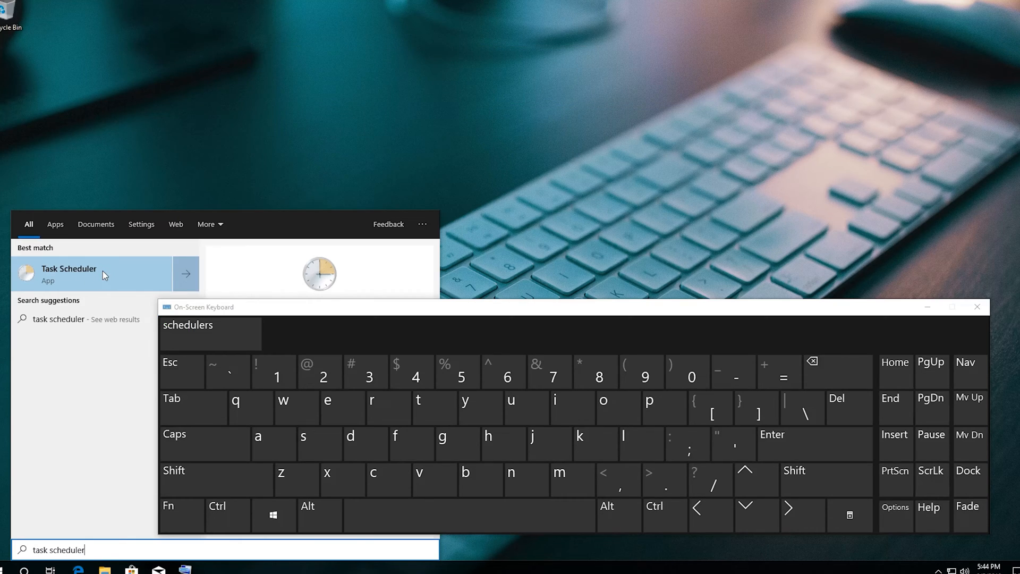
- Launch Task Scheduler from the 'task scheduler' Best match result
click(70, 274)
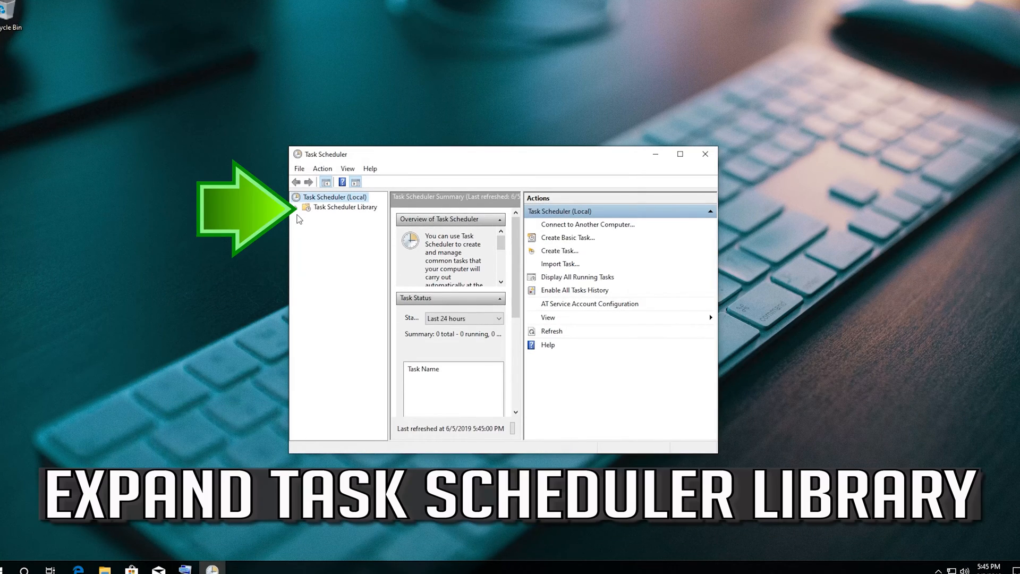
mouse_move(344, 215)
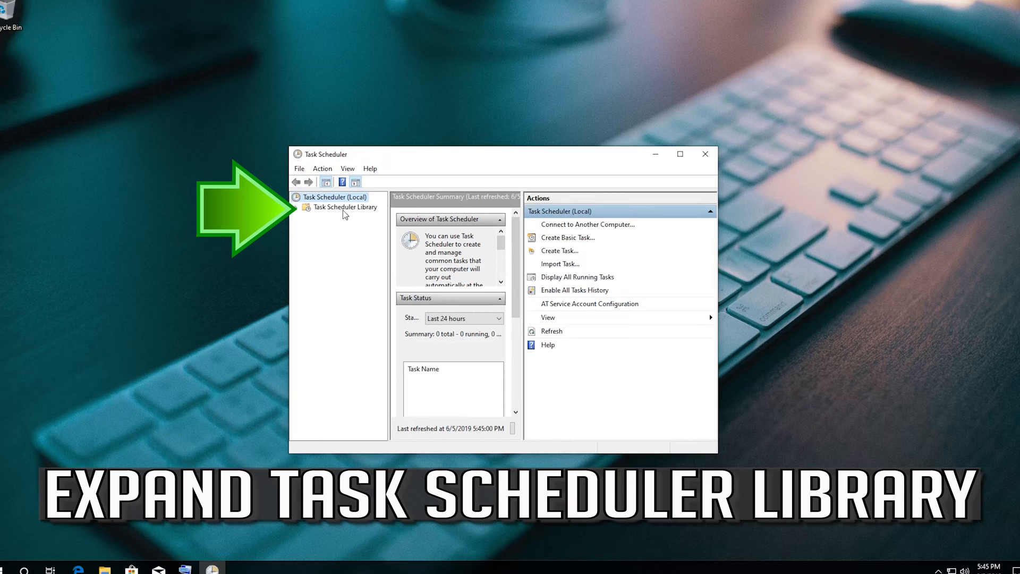
mouse_move(305, 210)
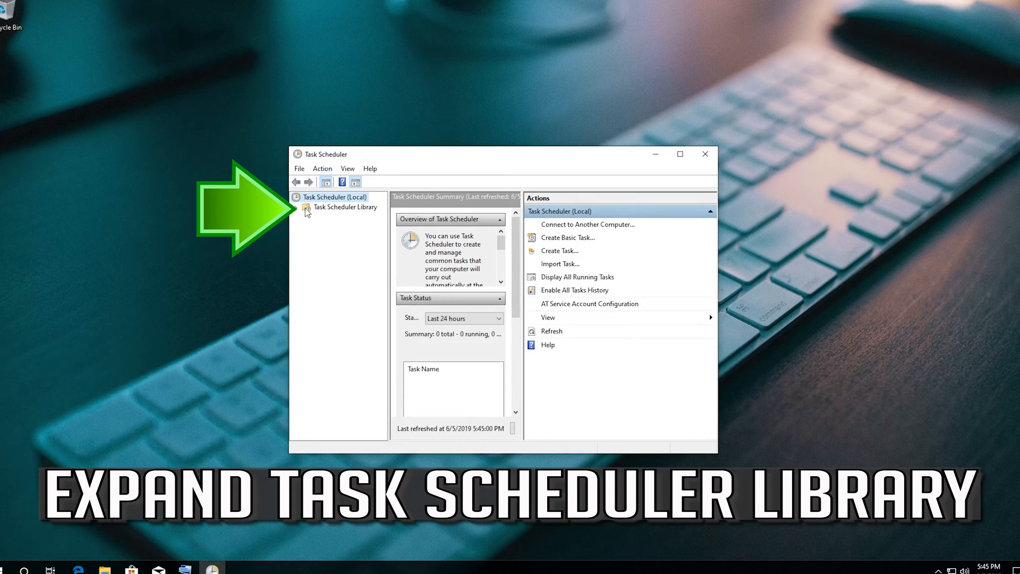
- Expand Task Scheduler Library, then the Microsoft and Windows folders in the tree
click(300, 207)
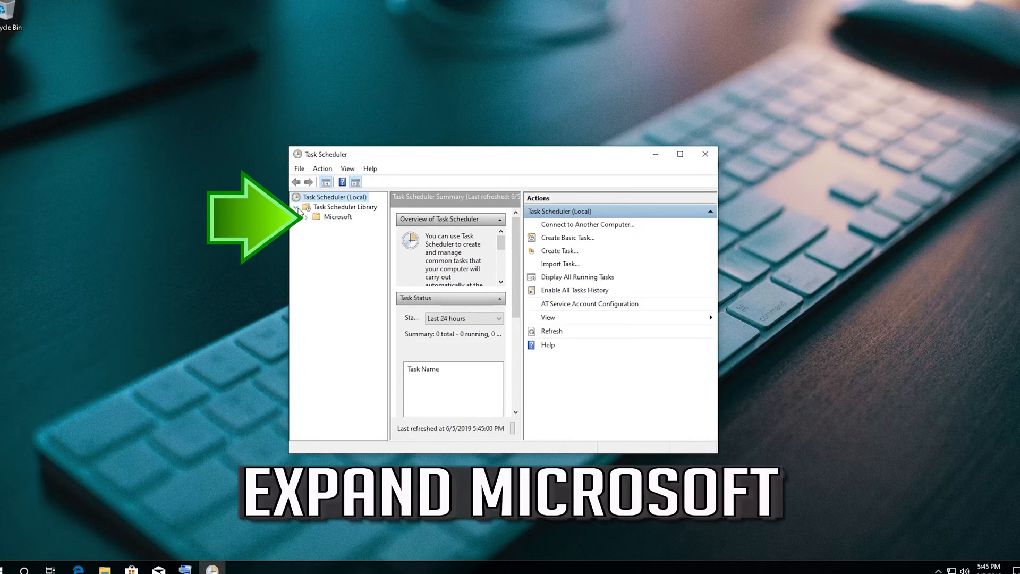
click(338, 216)
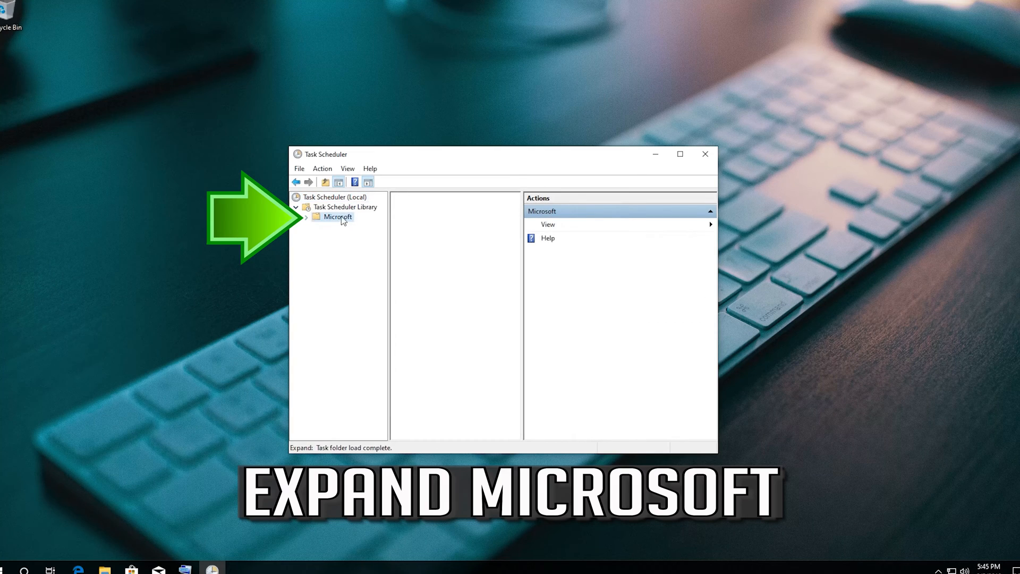
click(338, 217)
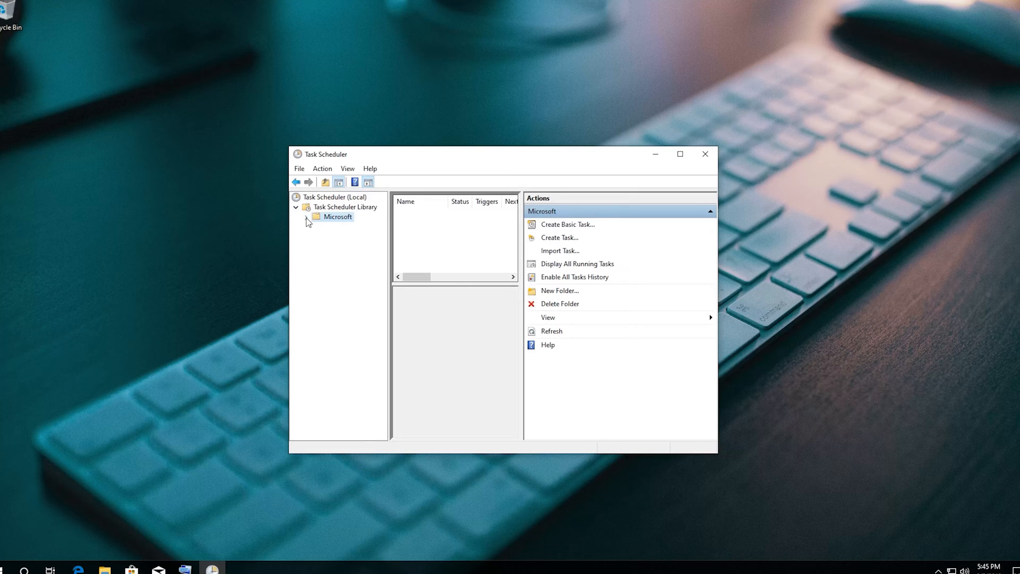
click(306, 216)
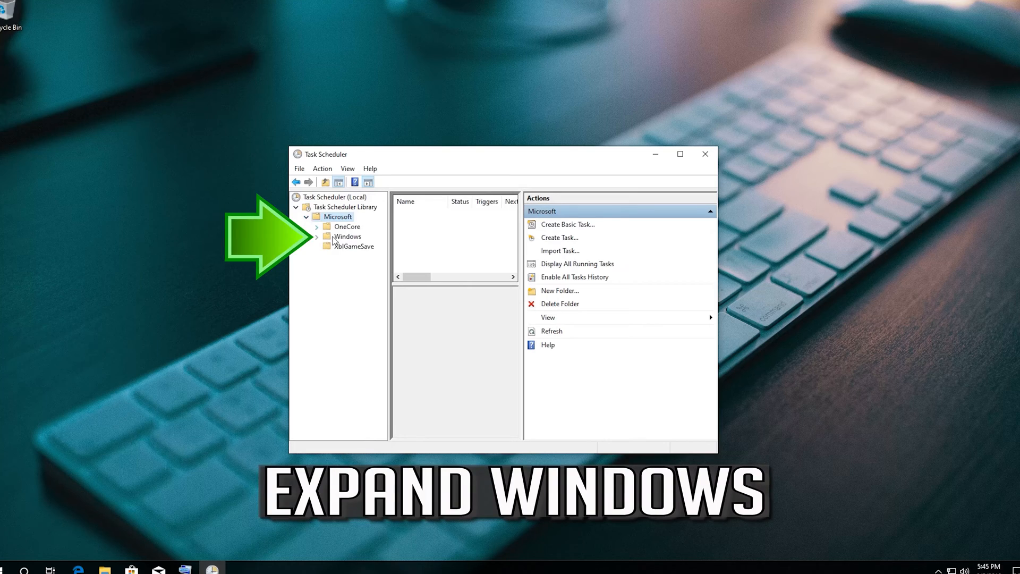
click(346, 236)
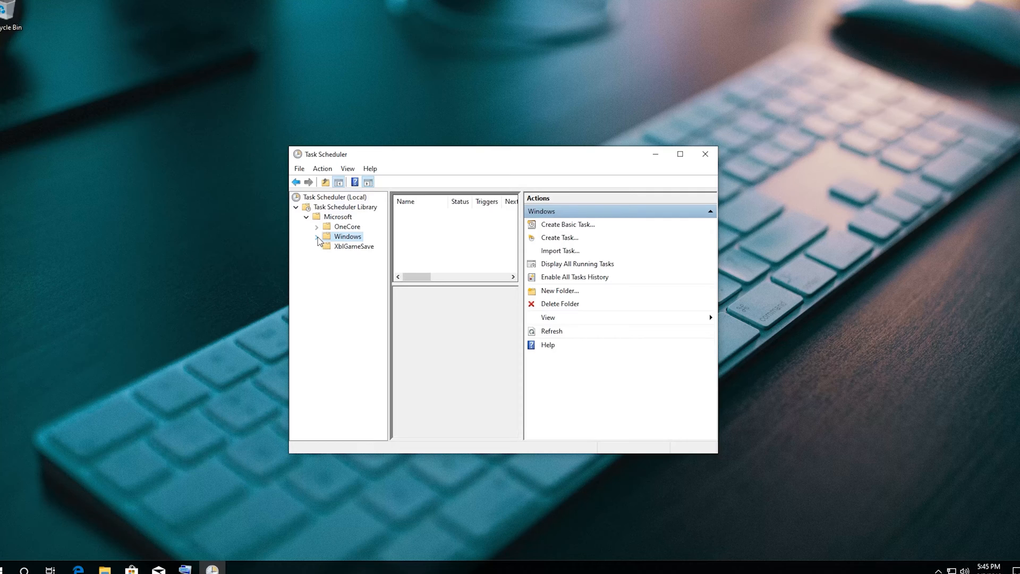
click(318, 236)
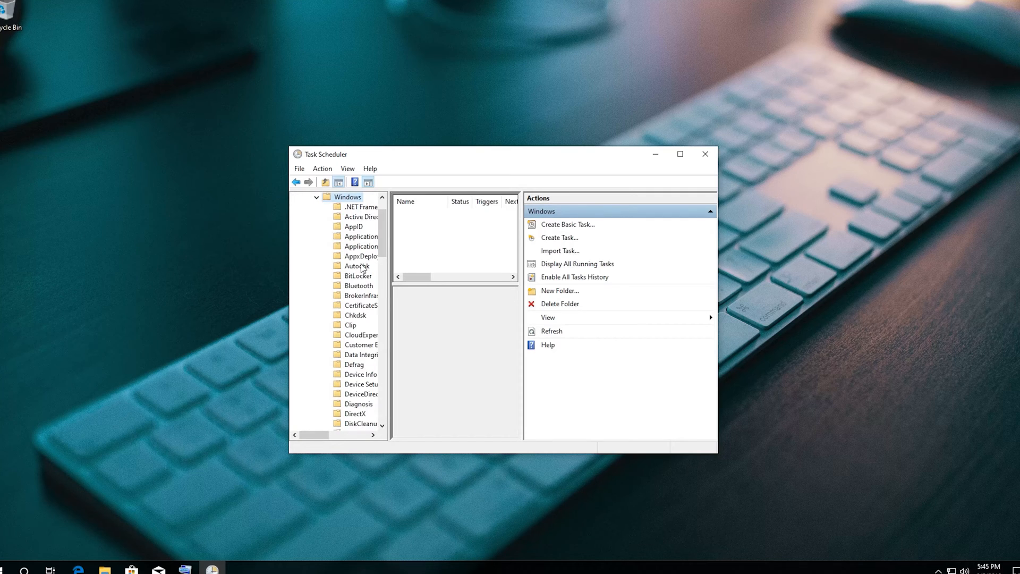
- Scroll the Windows subfolders and select the TextServicesFramework folder
scroll(down, 3)
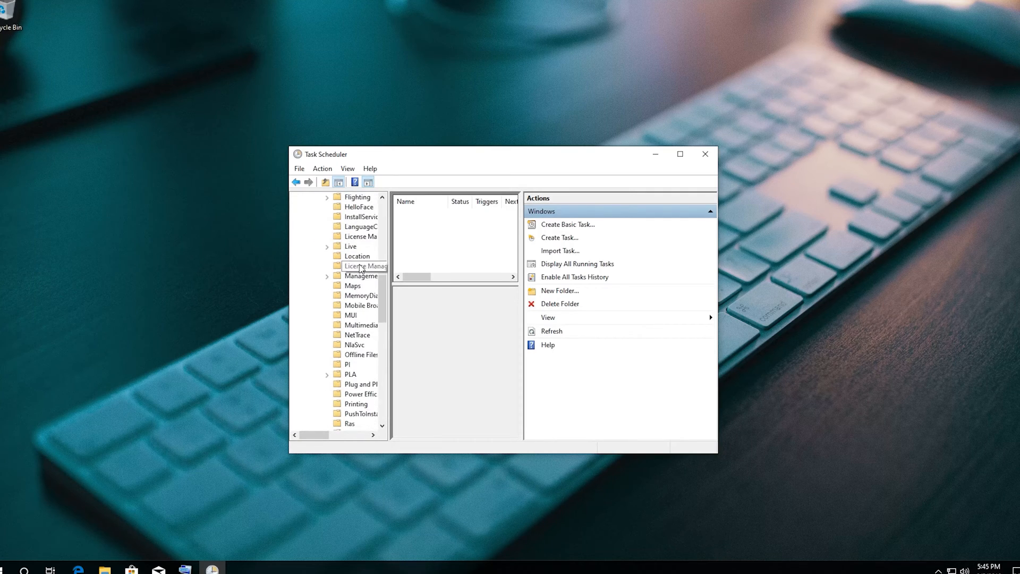
scroll(down, 3)
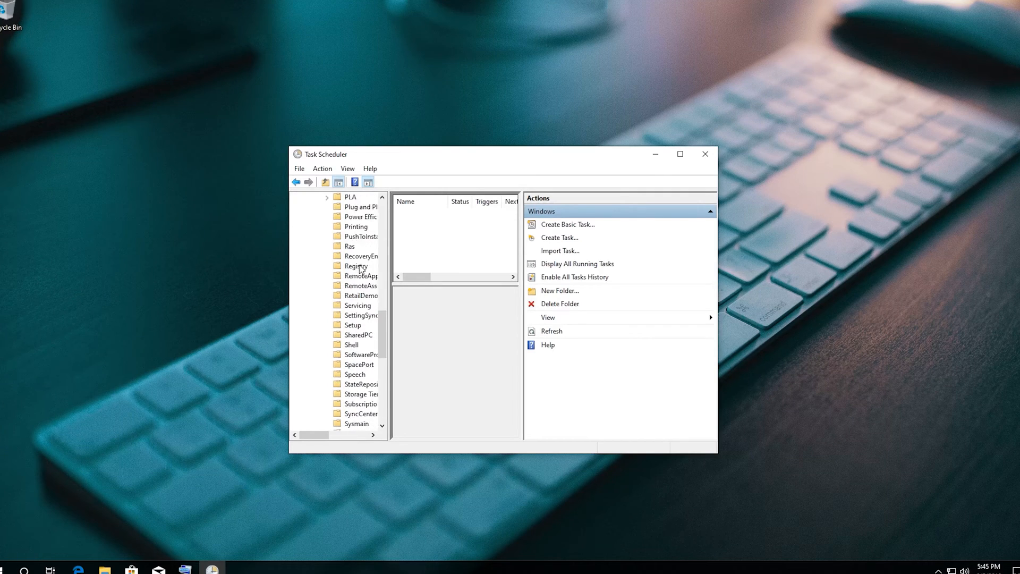
scroll(down, 3)
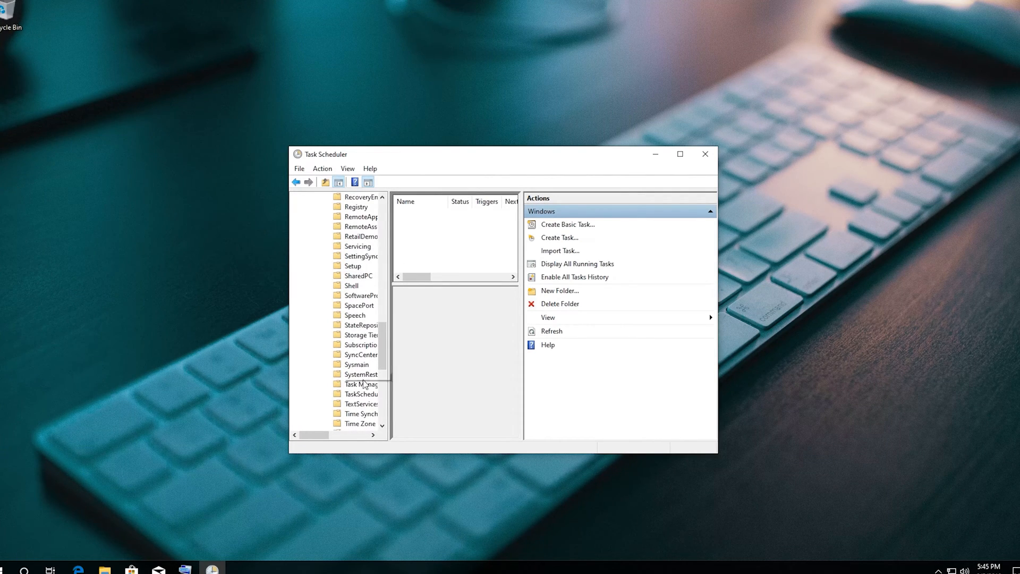
click(362, 404)
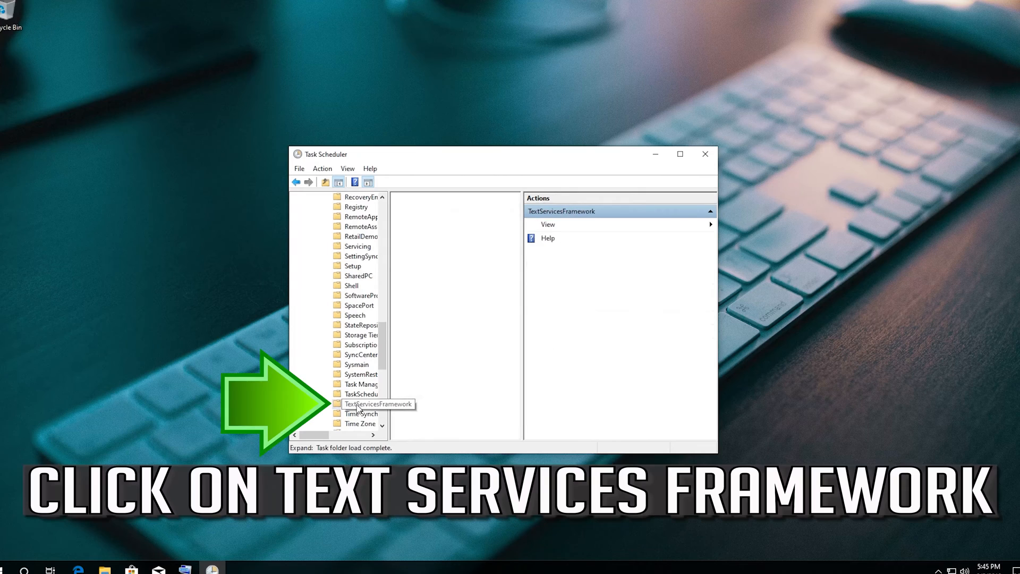
- Enable the disabled MsCtfMonitor task from the Actions pane, then run it
click(361, 404)
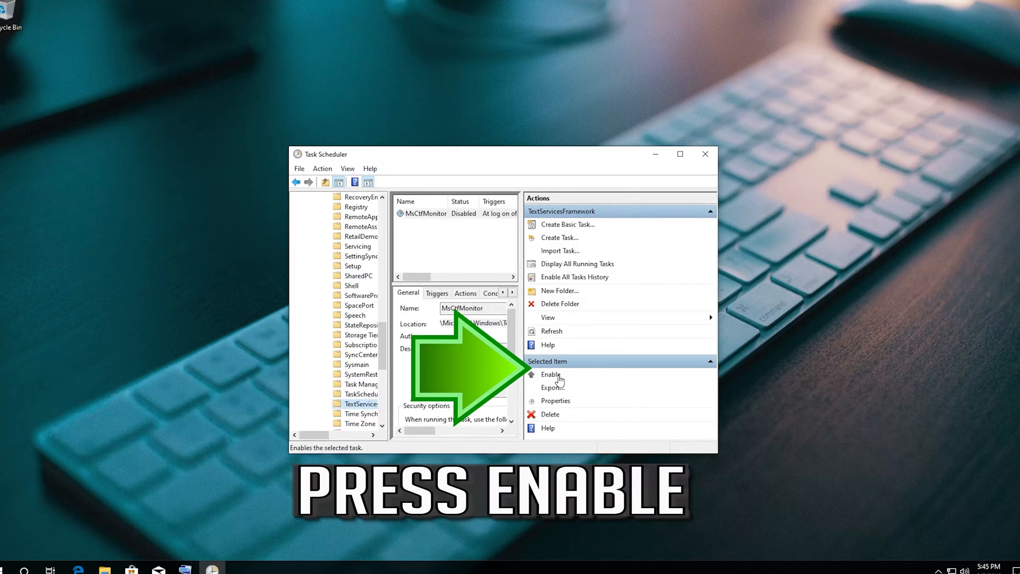
click(551, 375)
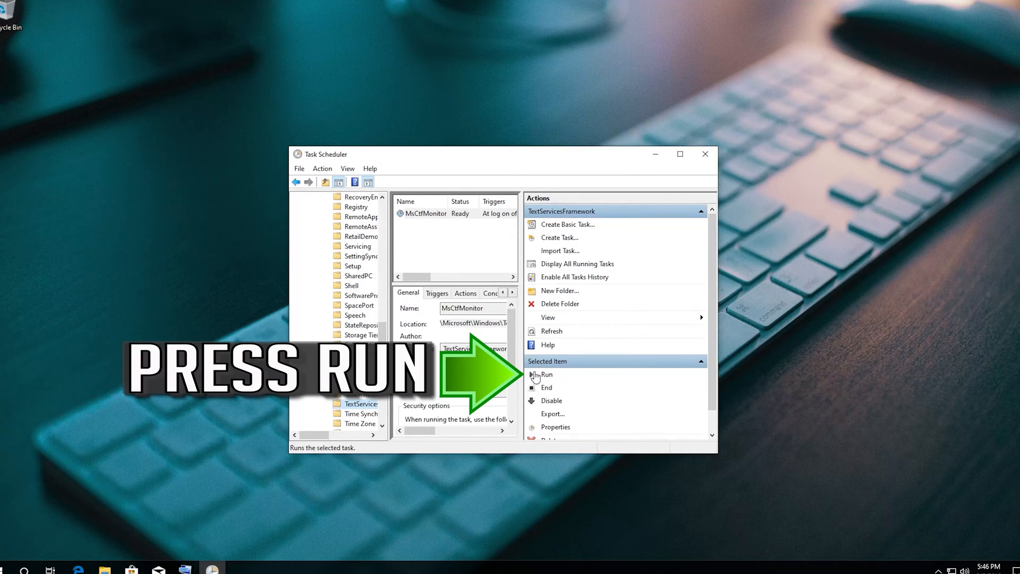
click(546, 374)
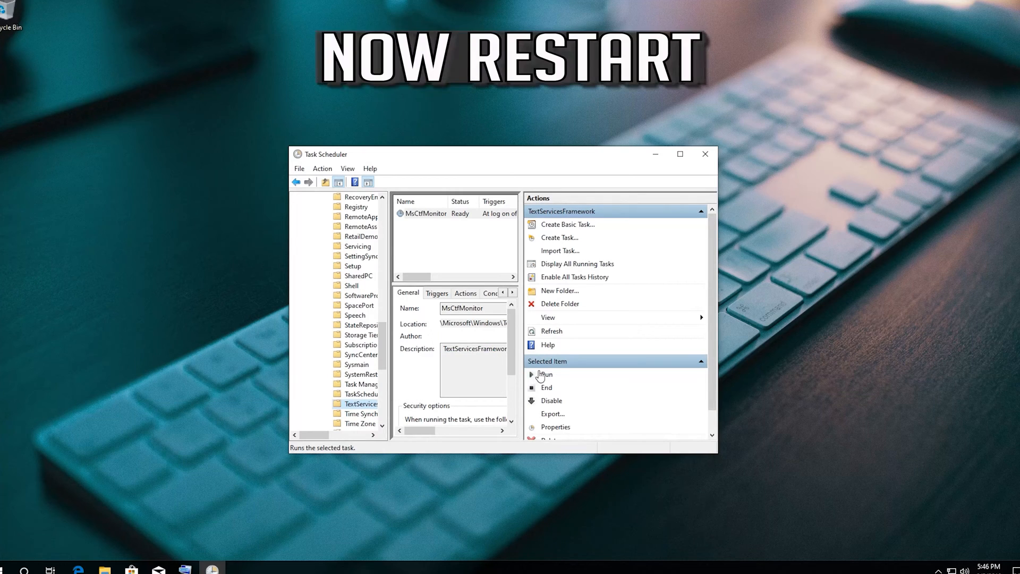
- After the restart, go to Settings and enter the Ease of Access category
click(706, 153)
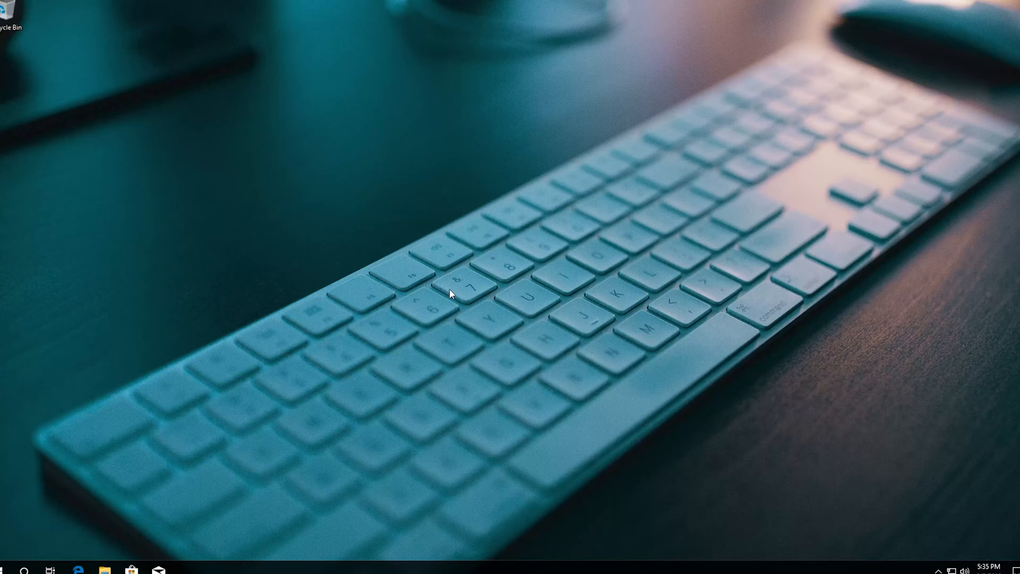
click(6, 570)
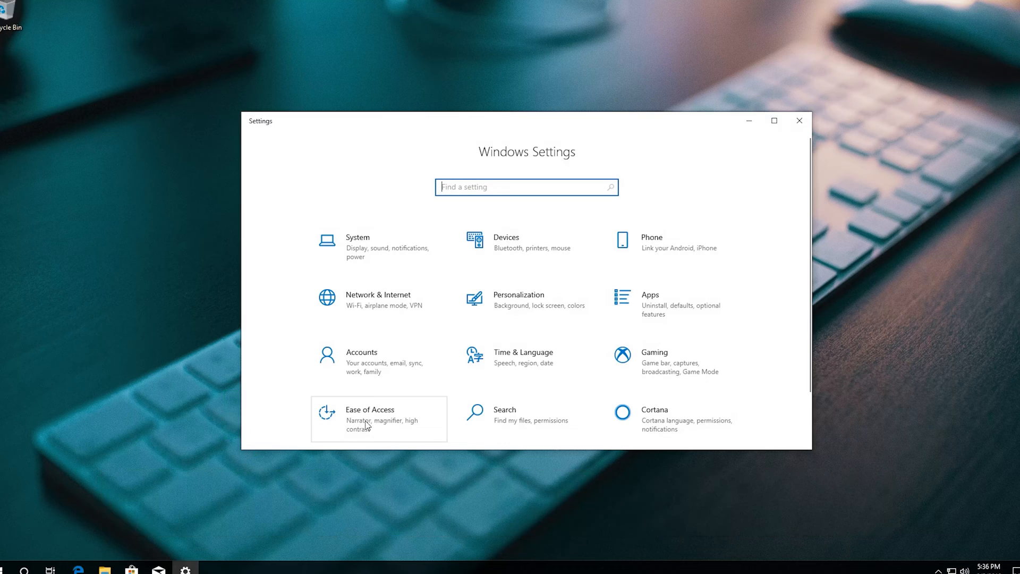
mouse_move(387, 434)
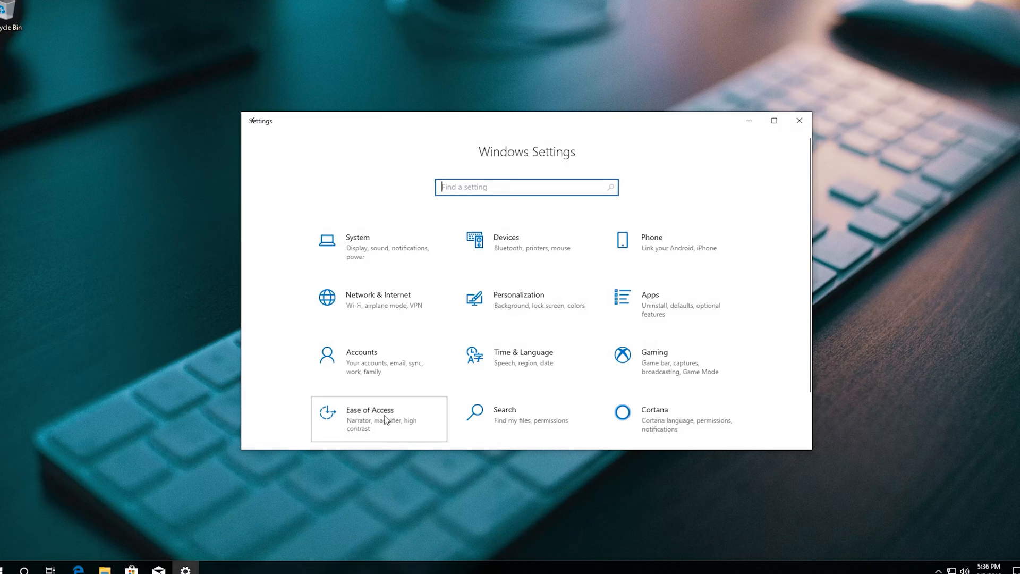
click(370, 419)
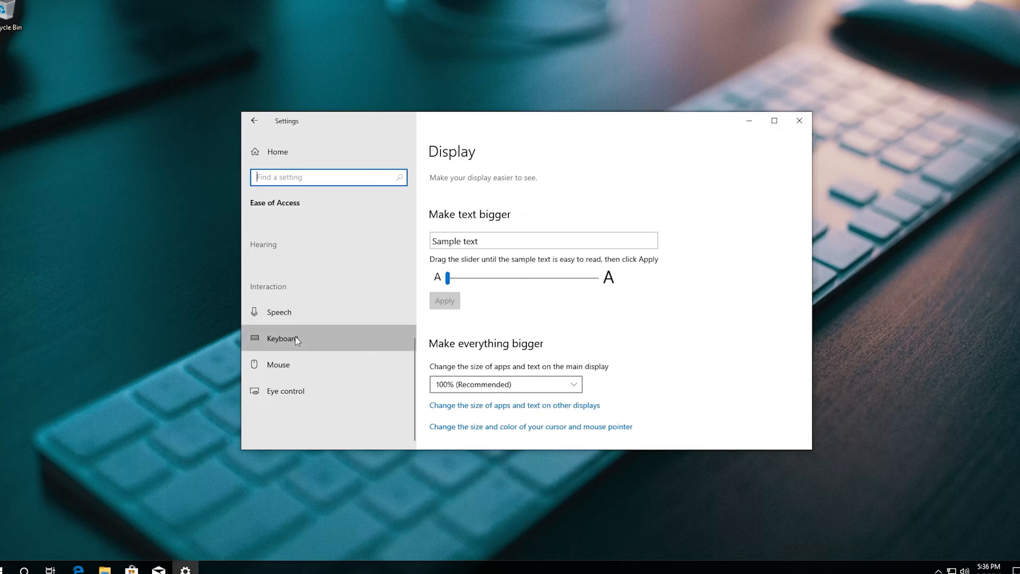
- Show the Keyboard accessibility page scrolled to the Use Filter Keys toggle
click(283, 339)
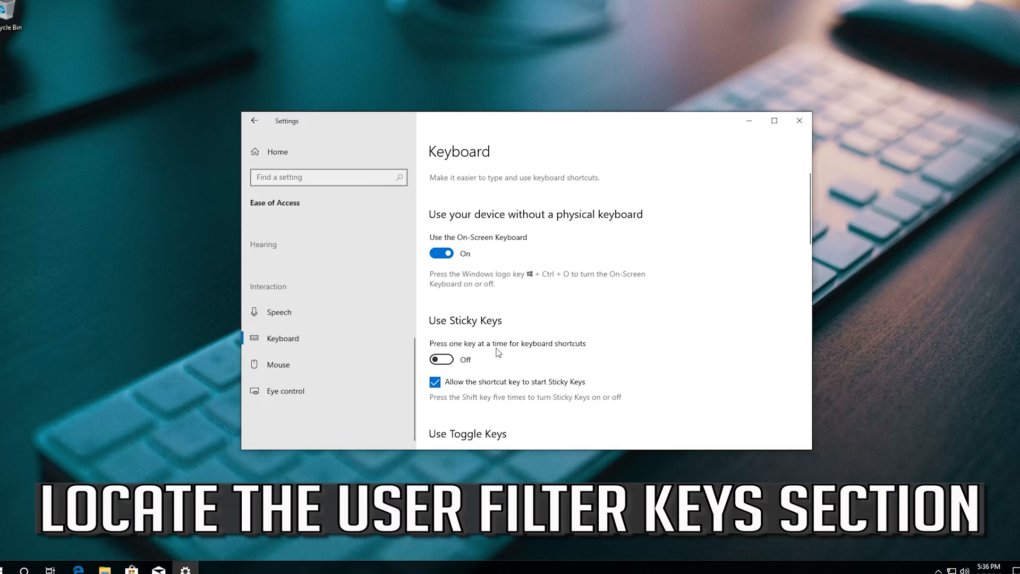
scroll(down, 3)
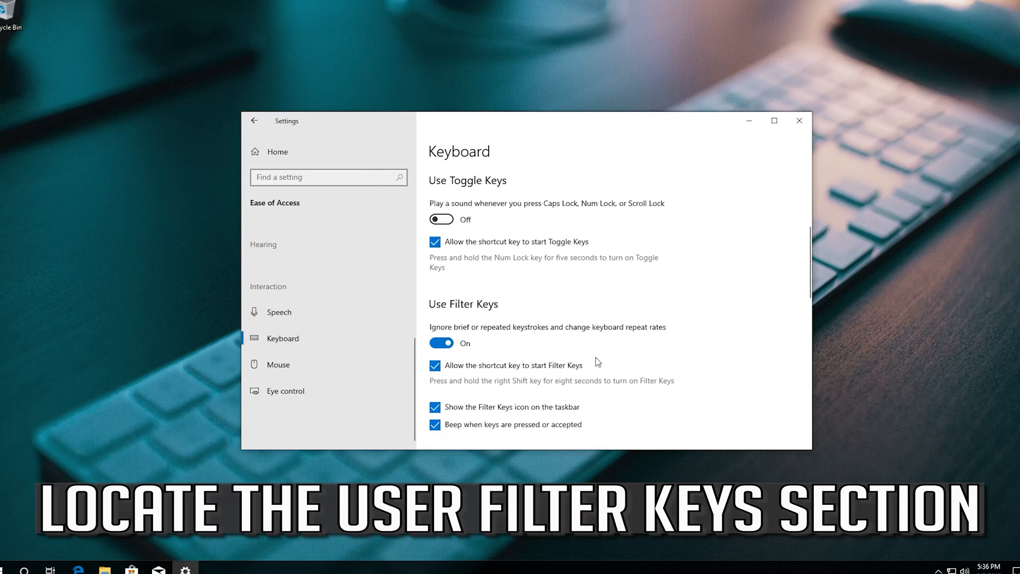
mouse_move(545, 315)
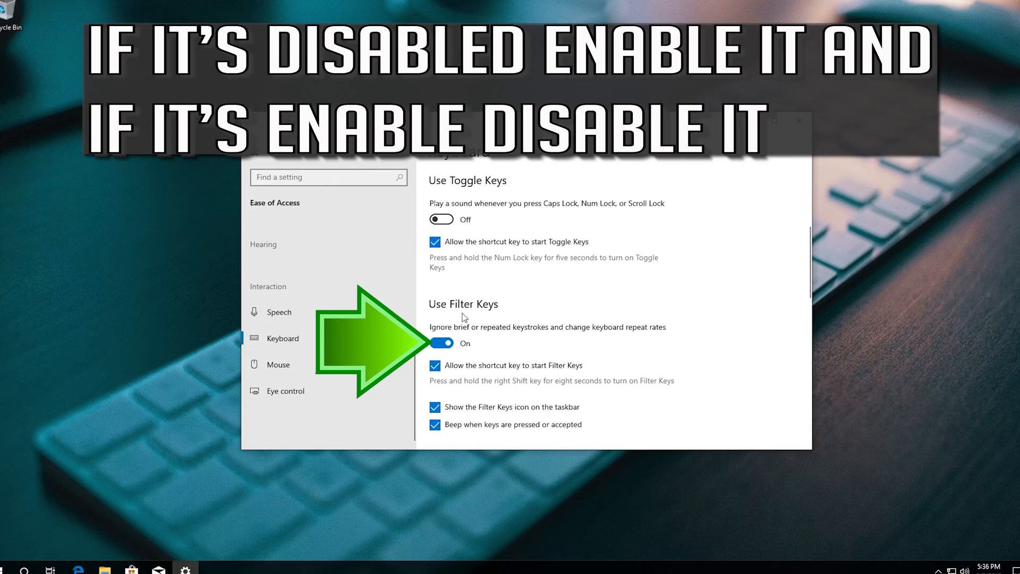
mouse_move(529, 335)
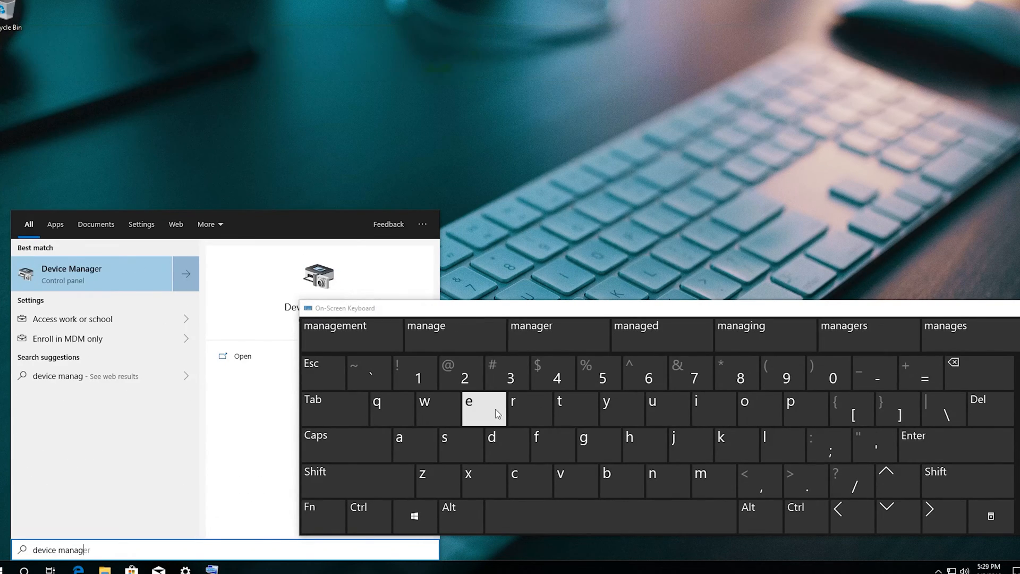
- Search 'device manager' with the on-screen keyboard and launch Device Manager
click(515, 409)
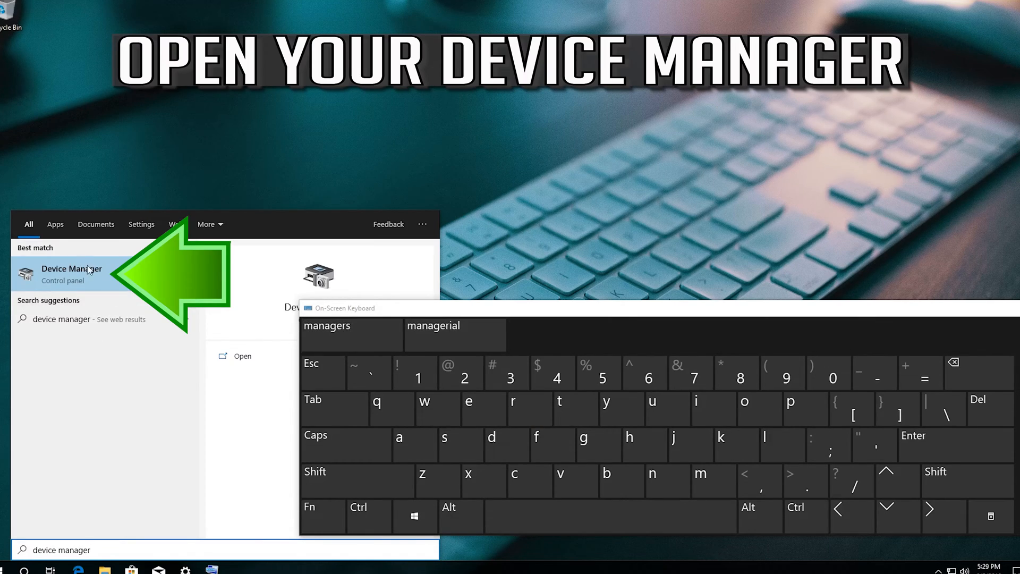
mouse_move(105, 281)
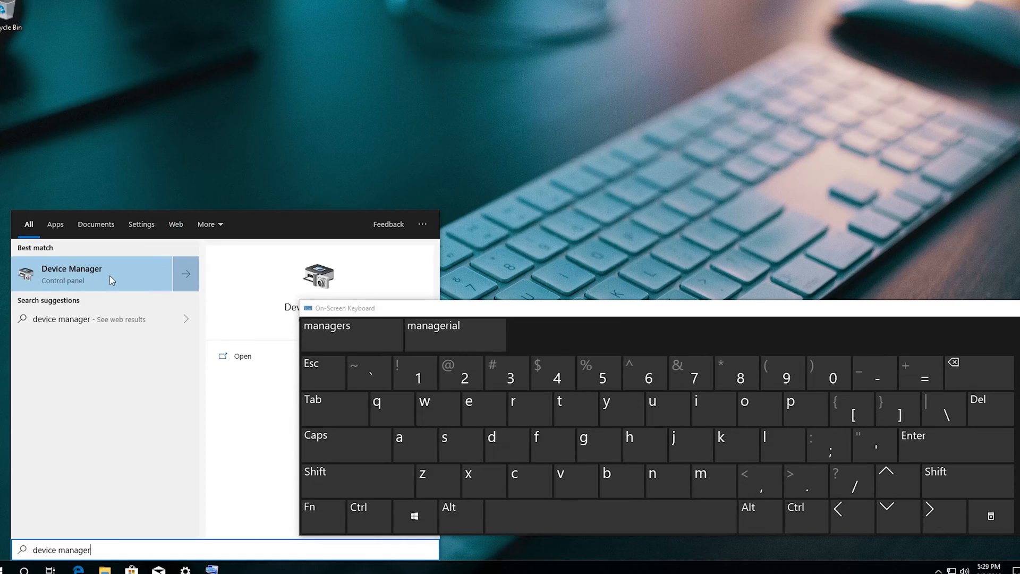
click(73, 274)
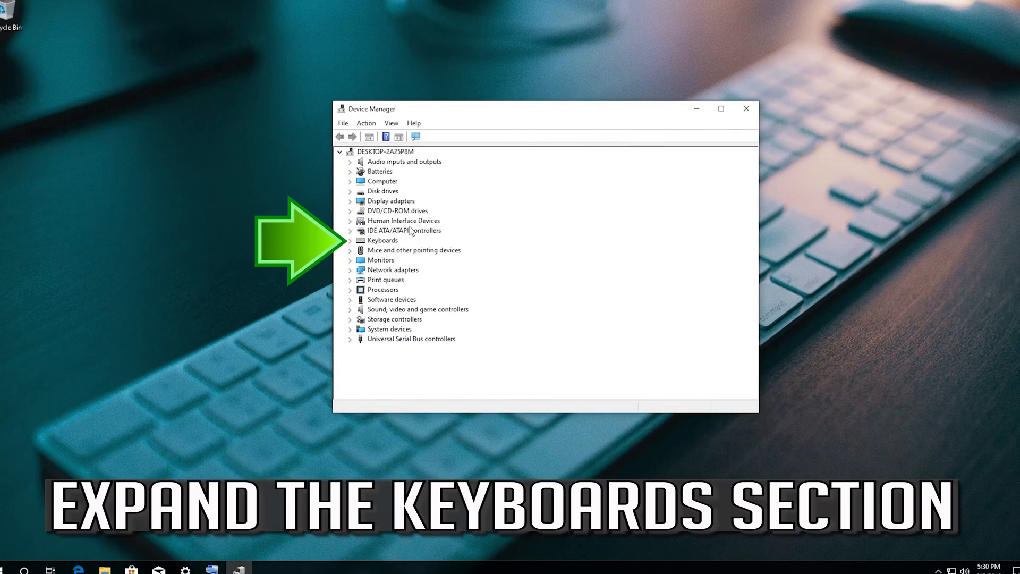
- Expand Keyboards and choose Update driver for the Standard PS/2 Keyboard
click(382, 240)
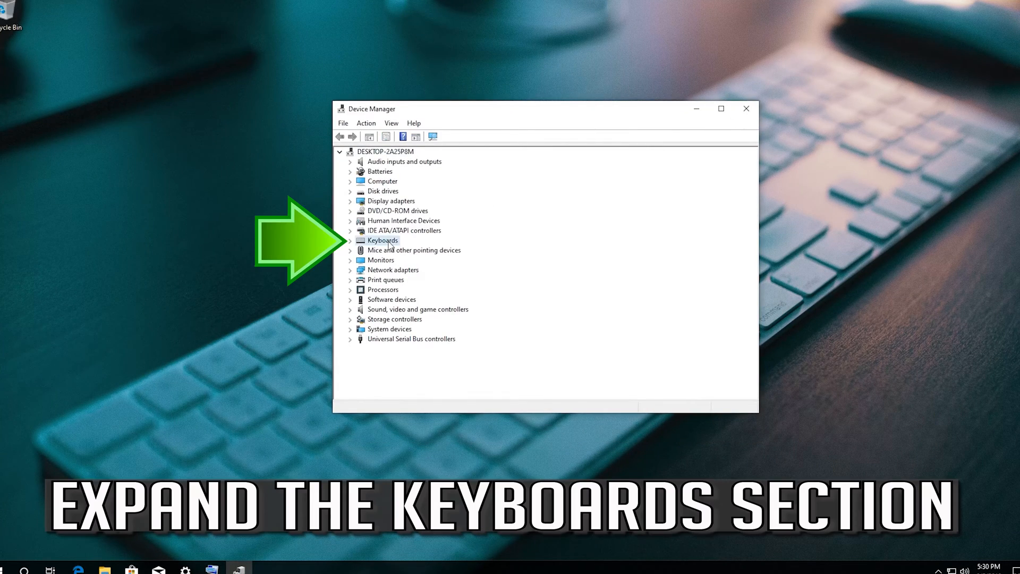
click(381, 240)
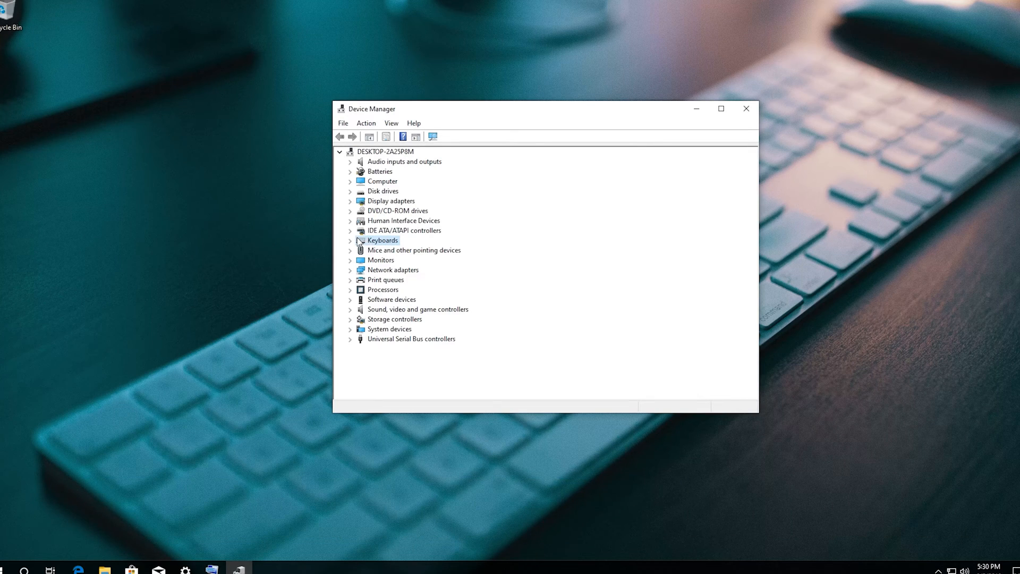
click(351, 240)
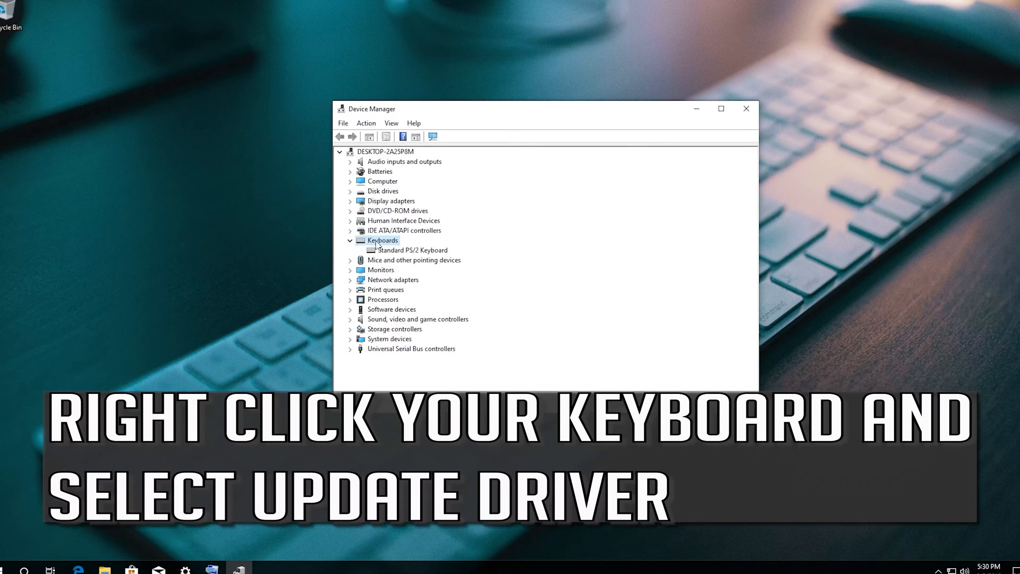
click(412, 250)
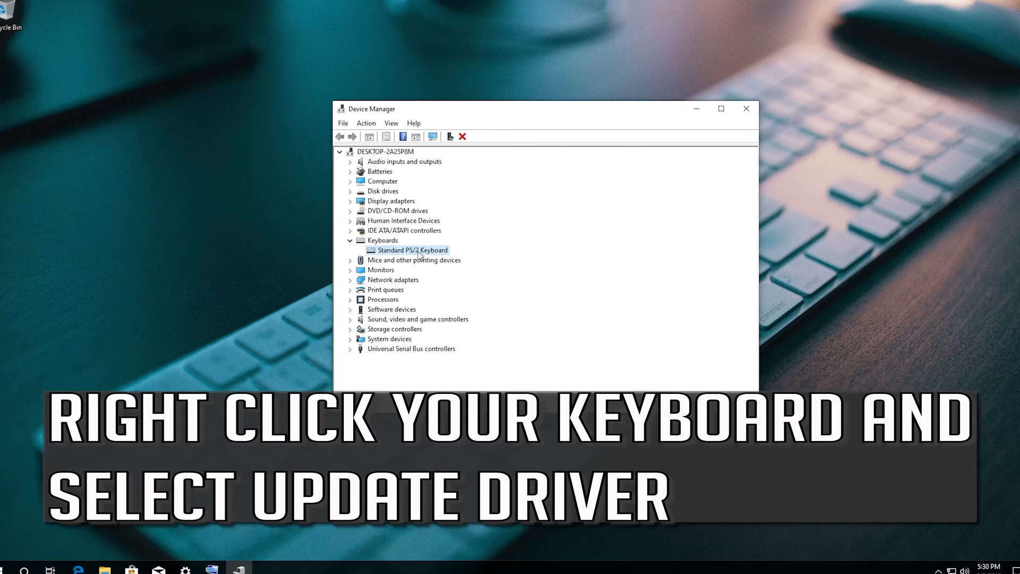
right_click(412, 250)
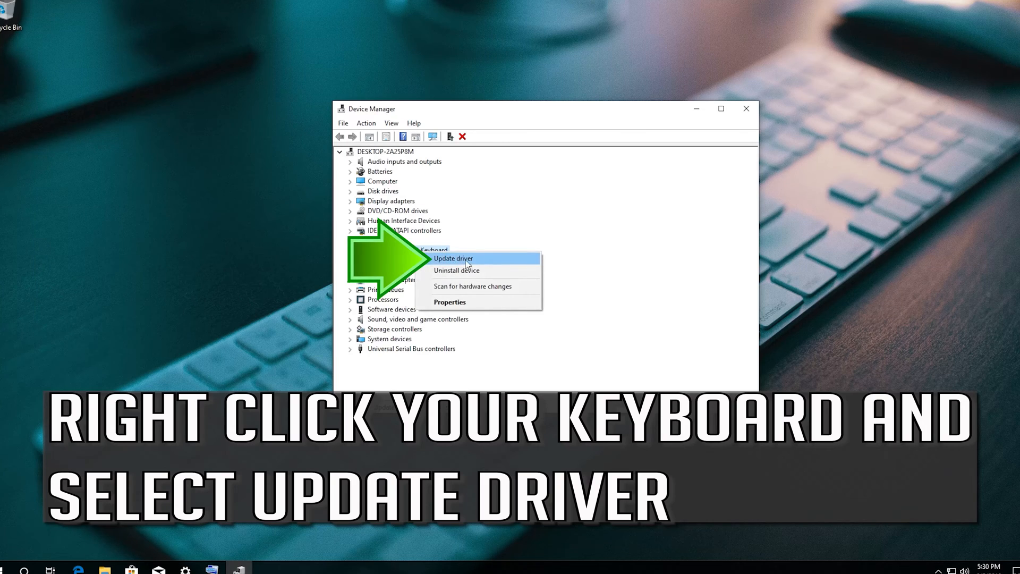
click(453, 258)
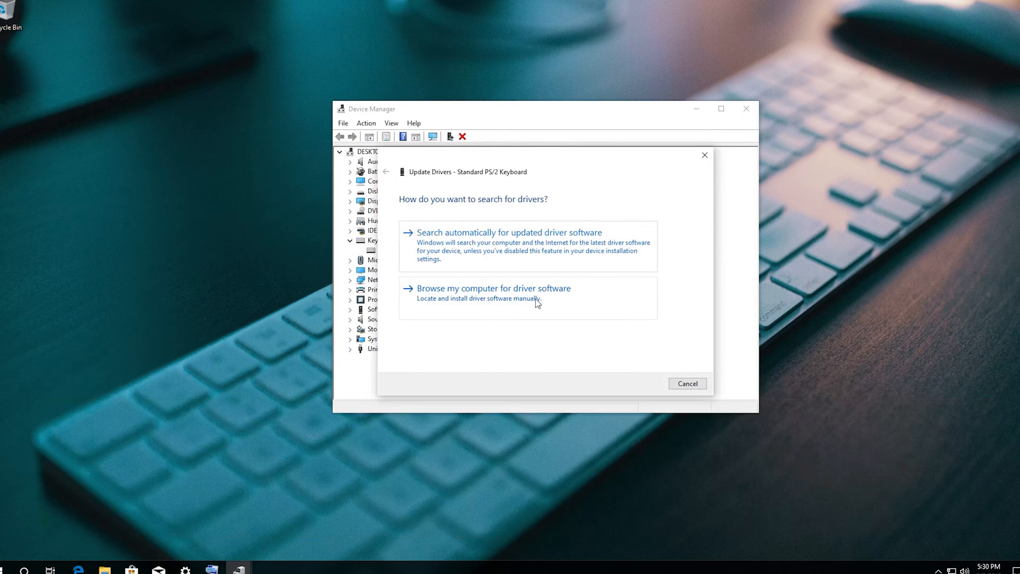
- Browse my computer, pick Standard PS/2 Keyboard from the list, install it and agree to restart
click(493, 288)
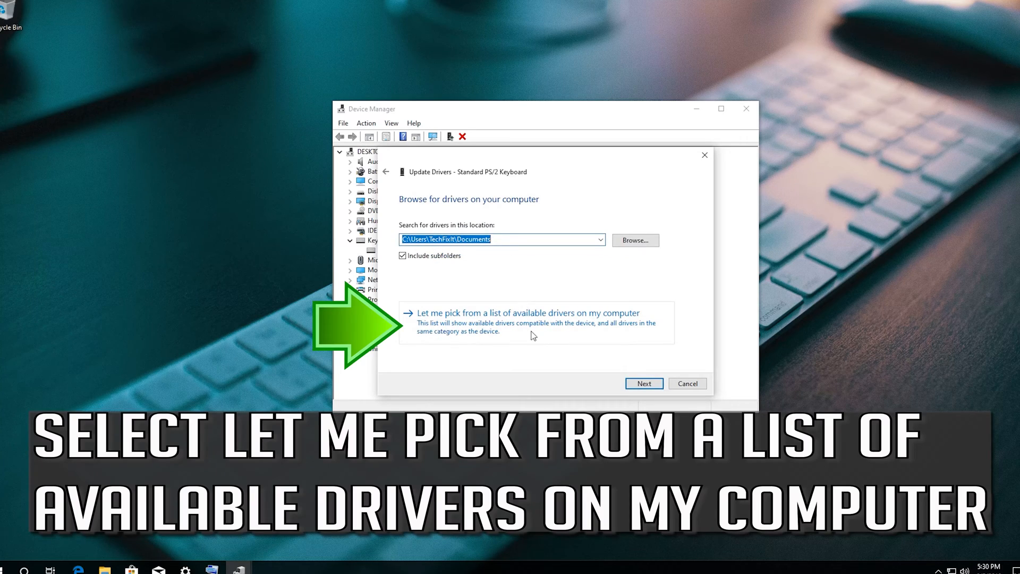
mouse_move(462, 336)
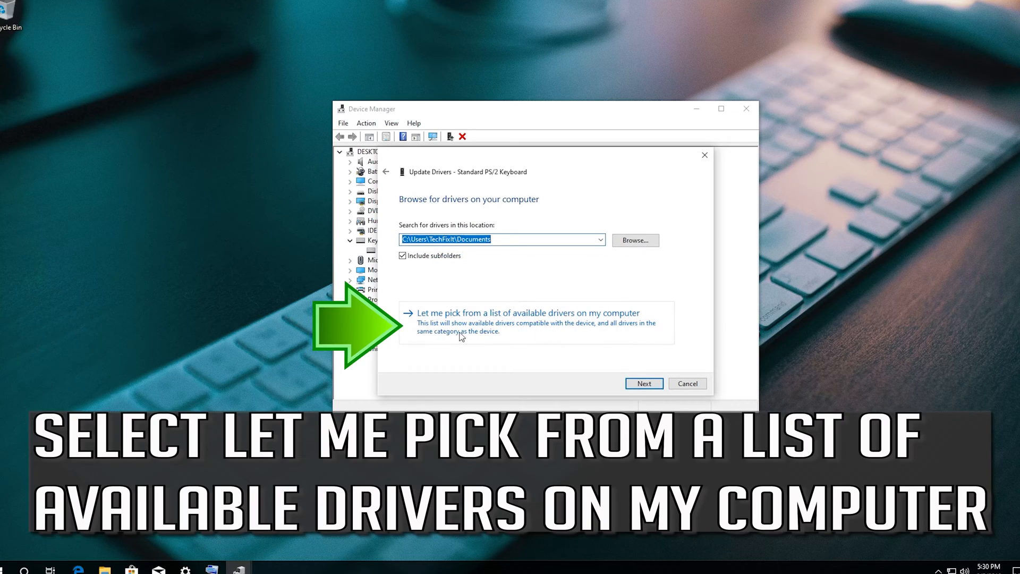
mouse_move(528, 333)
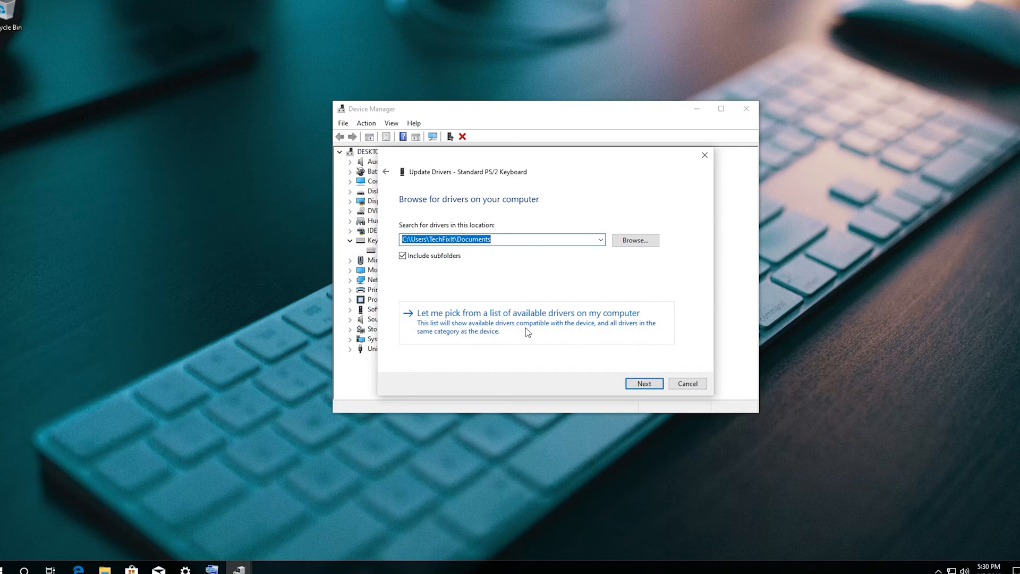
click(529, 313)
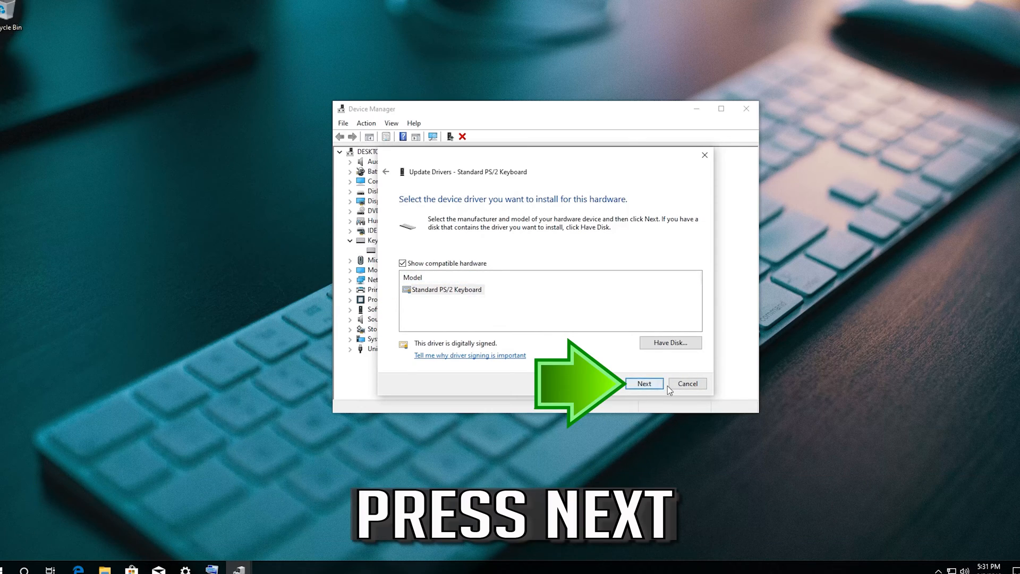
click(644, 383)
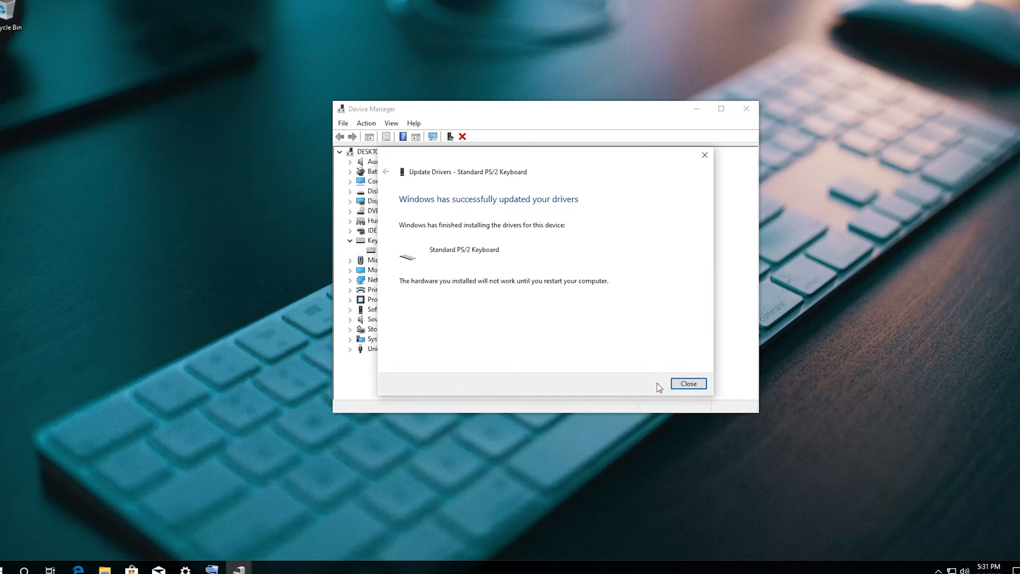
mouse_move(708, 383)
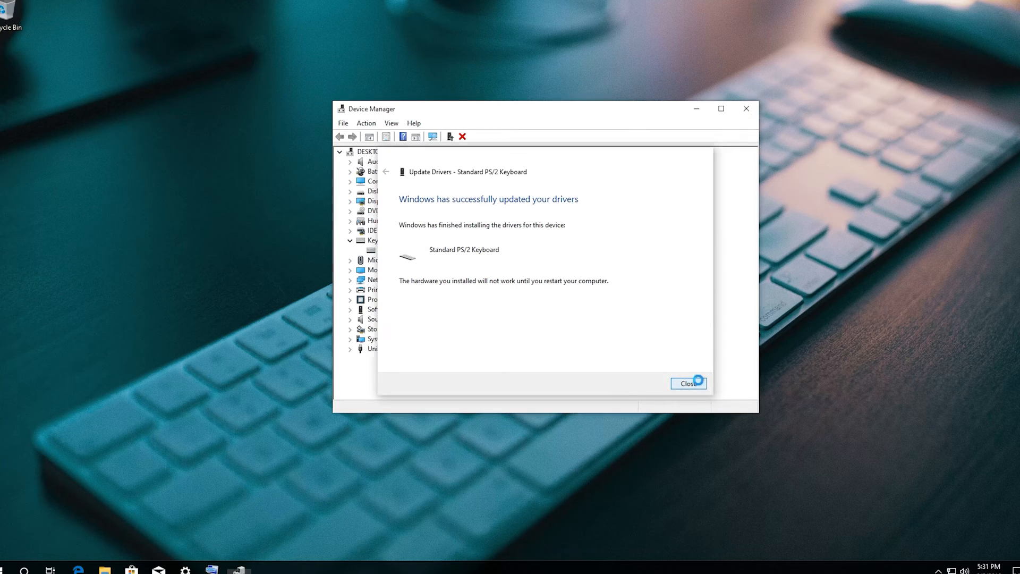
click(688, 383)
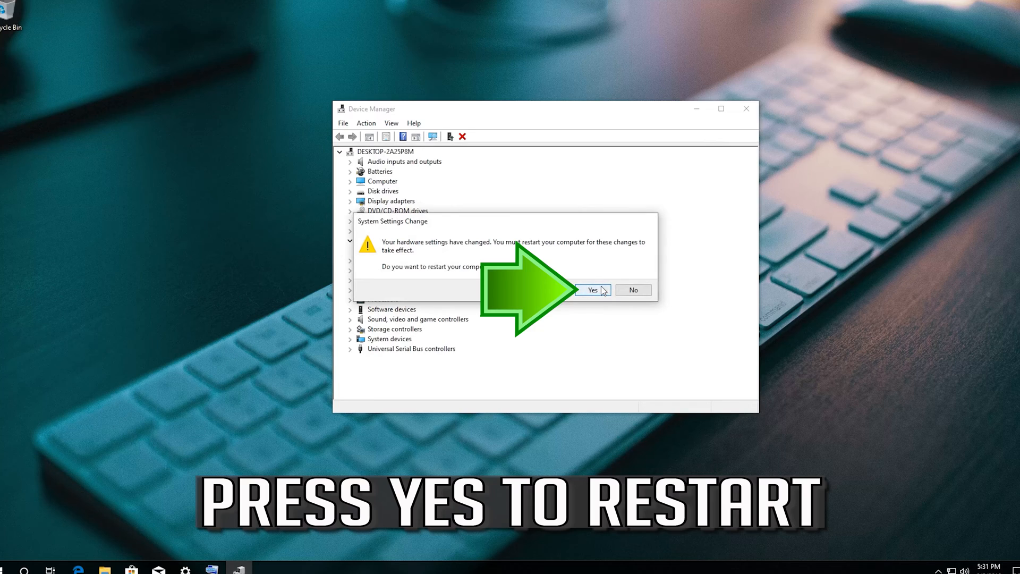
click(593, 289)
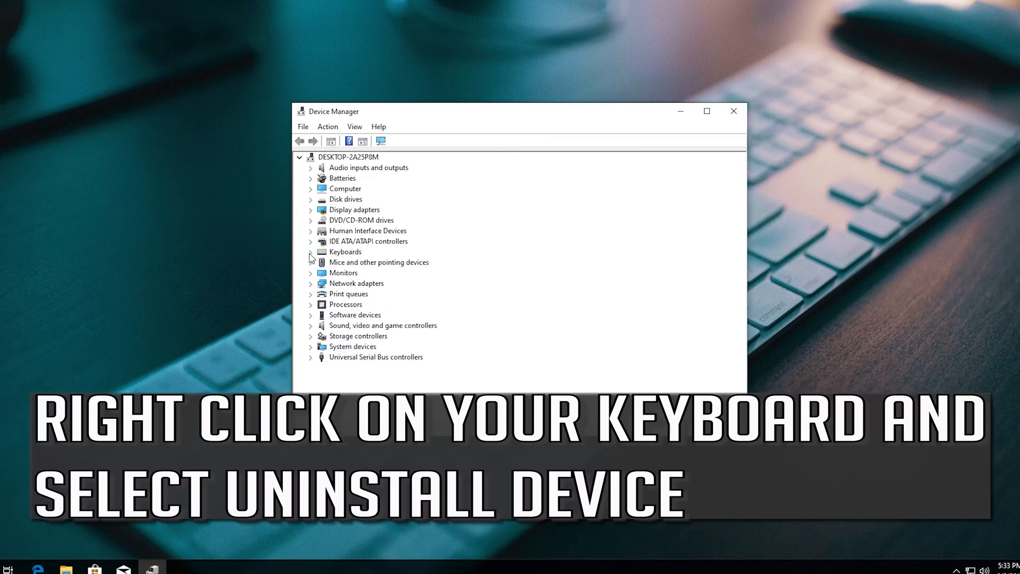
- Uninstall the Standard PS/2 Keyboard under Keyboards and confirm its removal
click(310, 251)
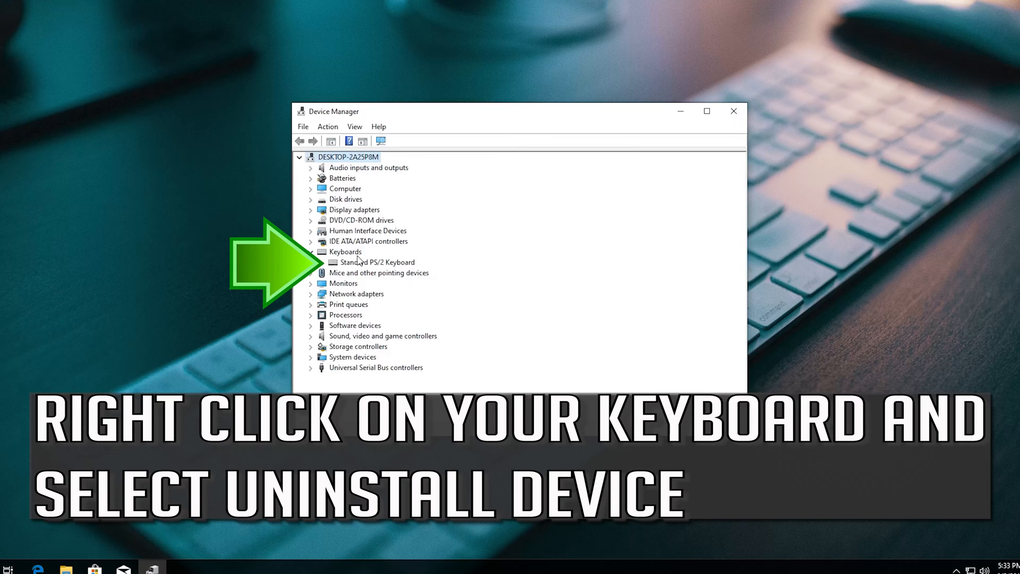
right_click(378, 261)
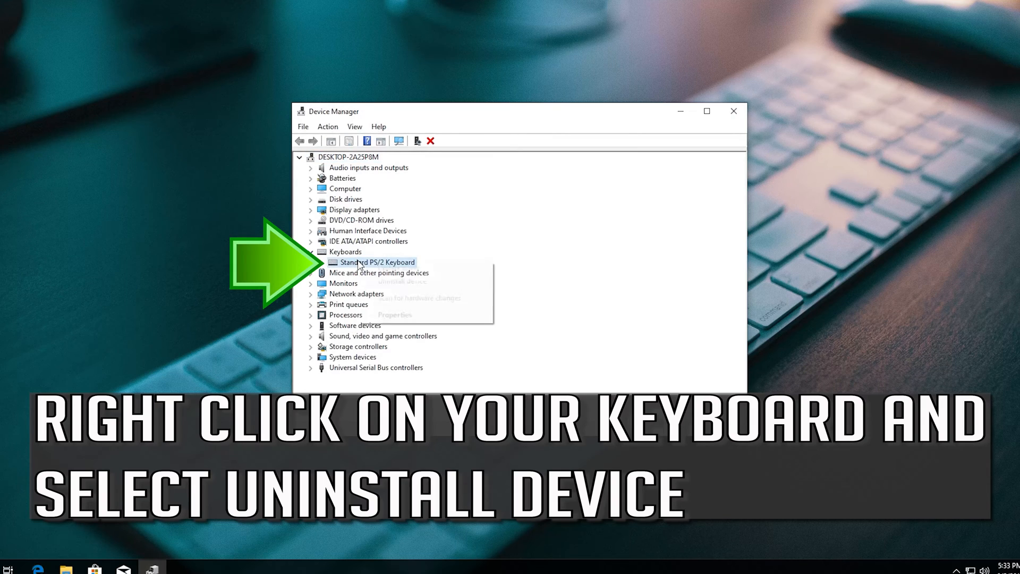
right_click(378, 261)
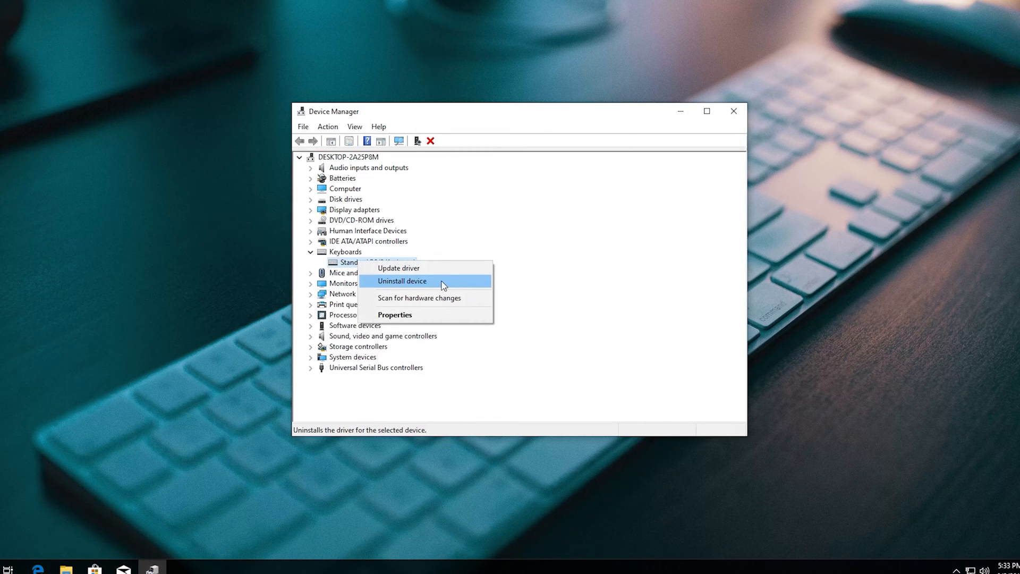
mouse_move(433, 282)
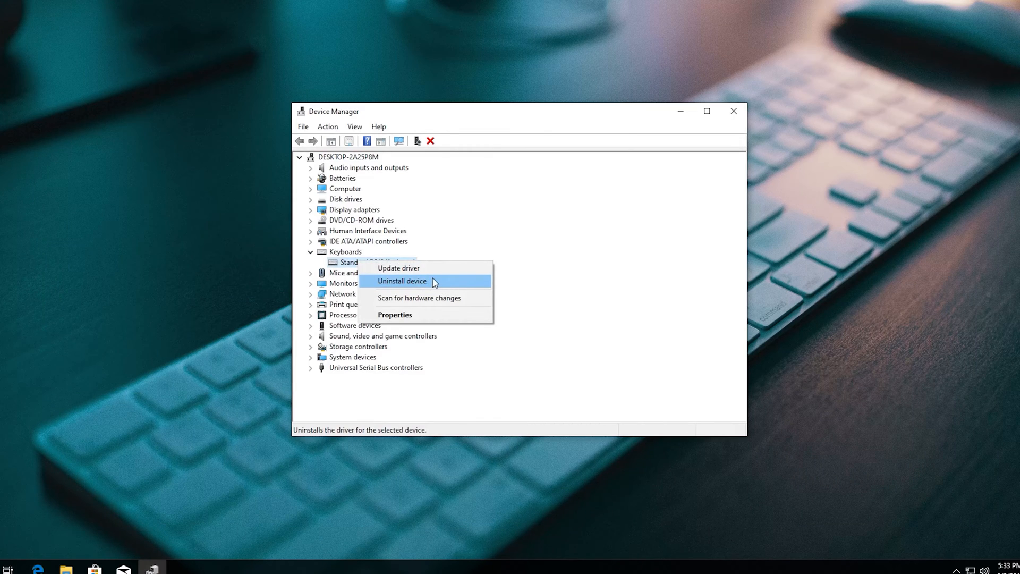
click(402, 280)
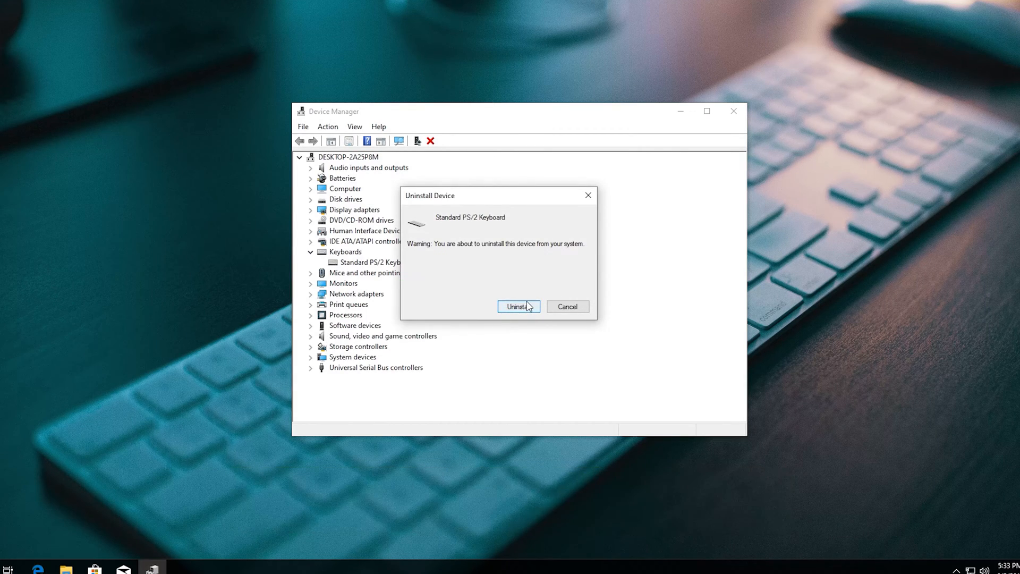
click(519, 307)
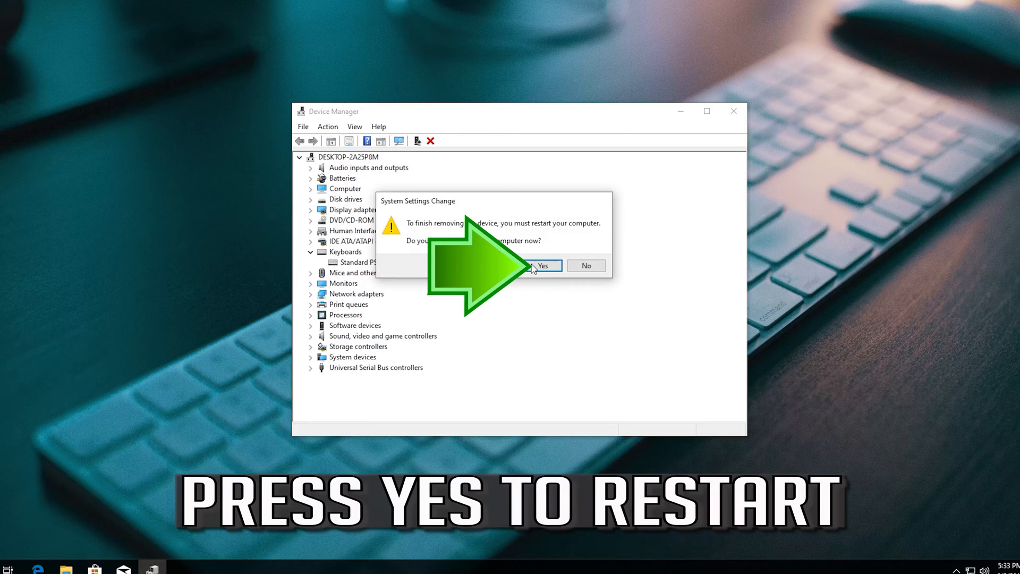